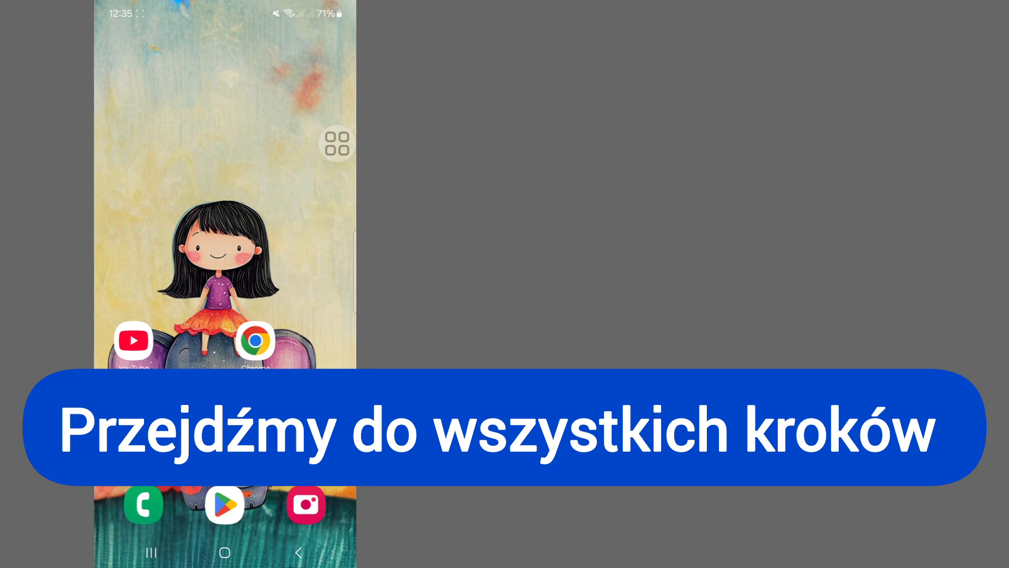
# Open the app drawer listing installed apps such as Samsung, Google and Microsoft folders.
pyautogui.click(336, 143)
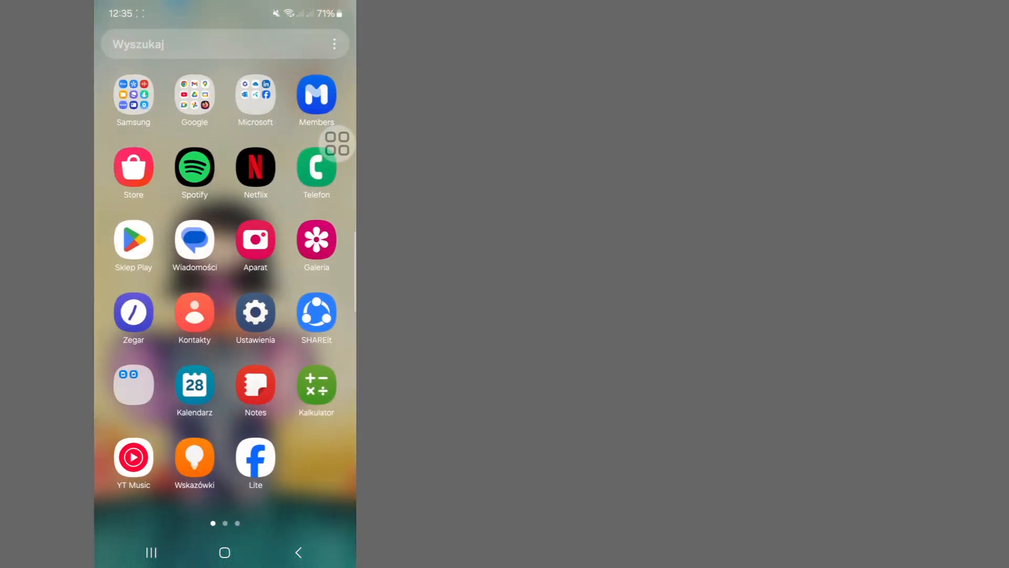
pyautogui.hscroll(-3)
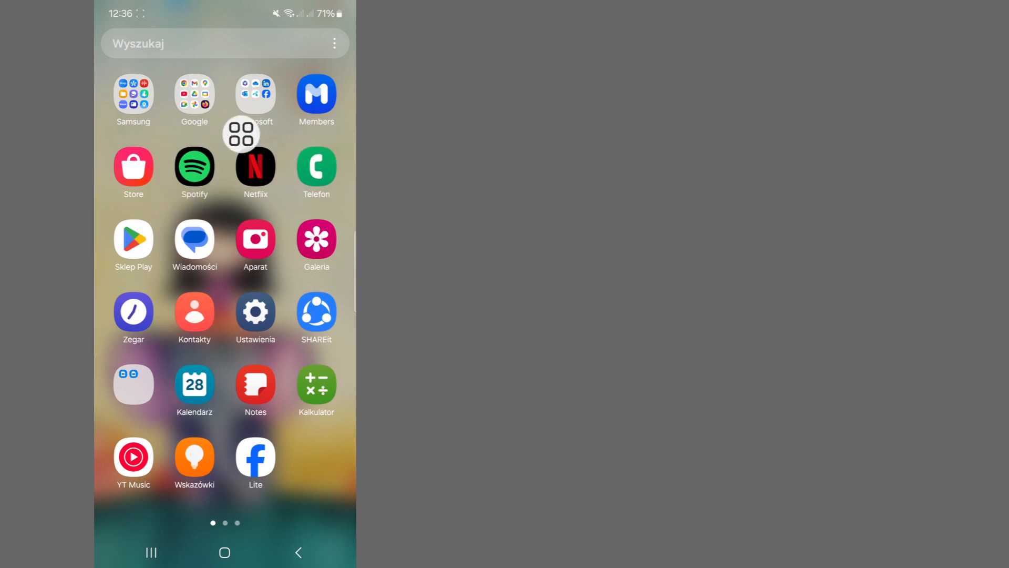
# Launch Spotify and open the Avvy Sra artist mix playlist from Home.
pyautogui.click(194, 167)
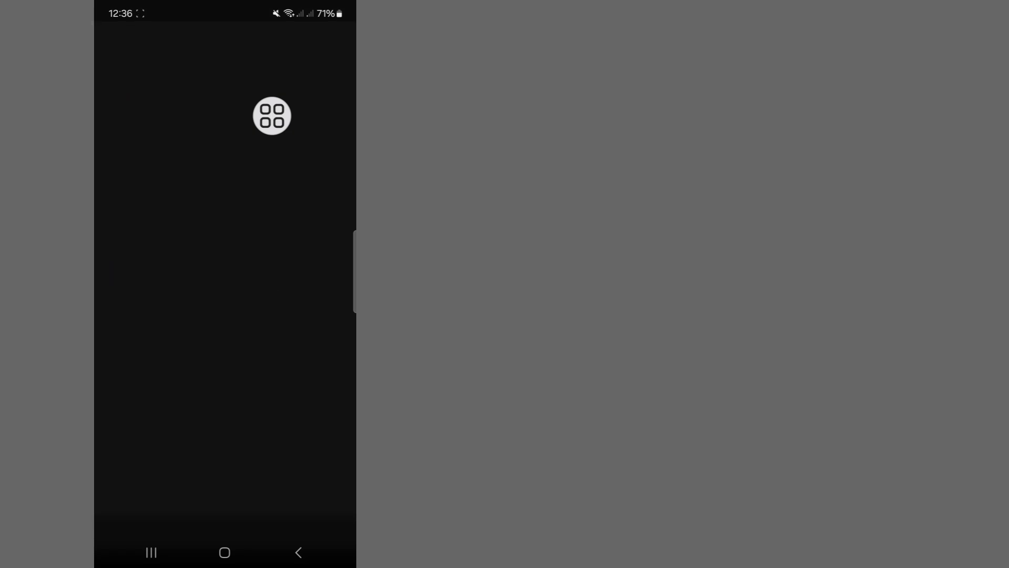
pyautogui.click(271, 116)
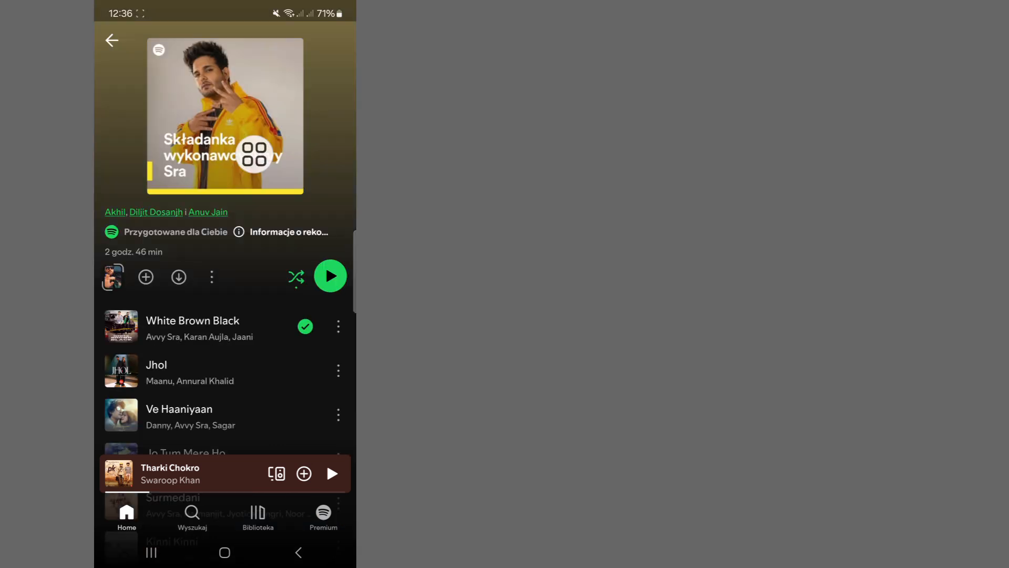
# Start the Avvy Sra mix playing Husn by Anuv Jain and scroll the track list.
pyautogui.click(330, 275)
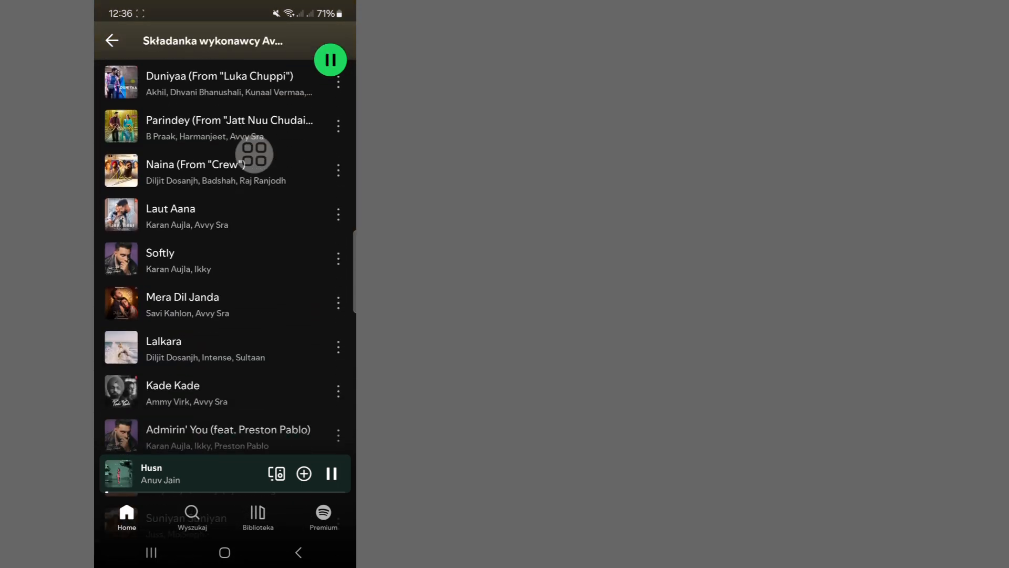
pyautogui.scroll(-3)
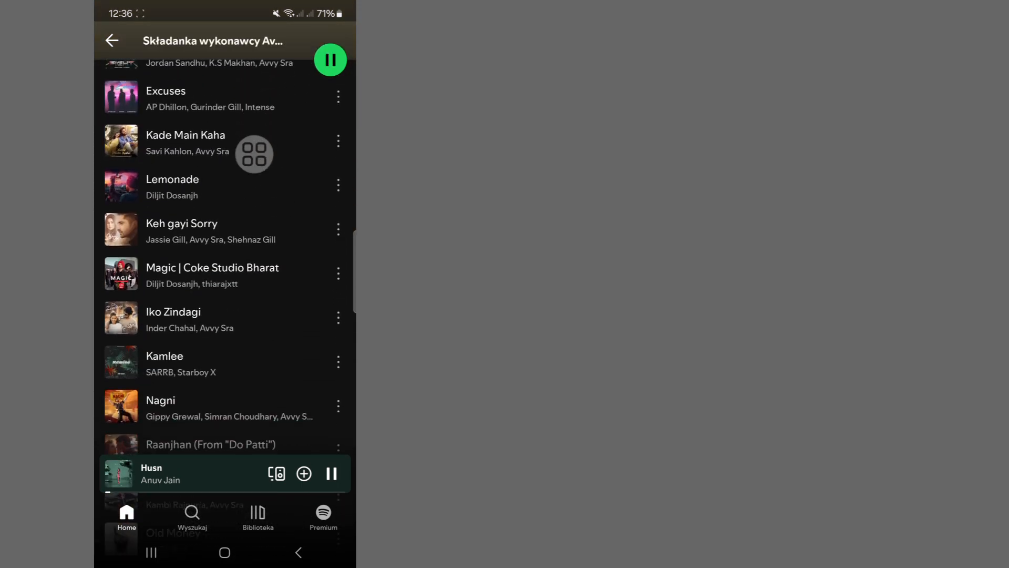
pyautogui.scroll(-3)
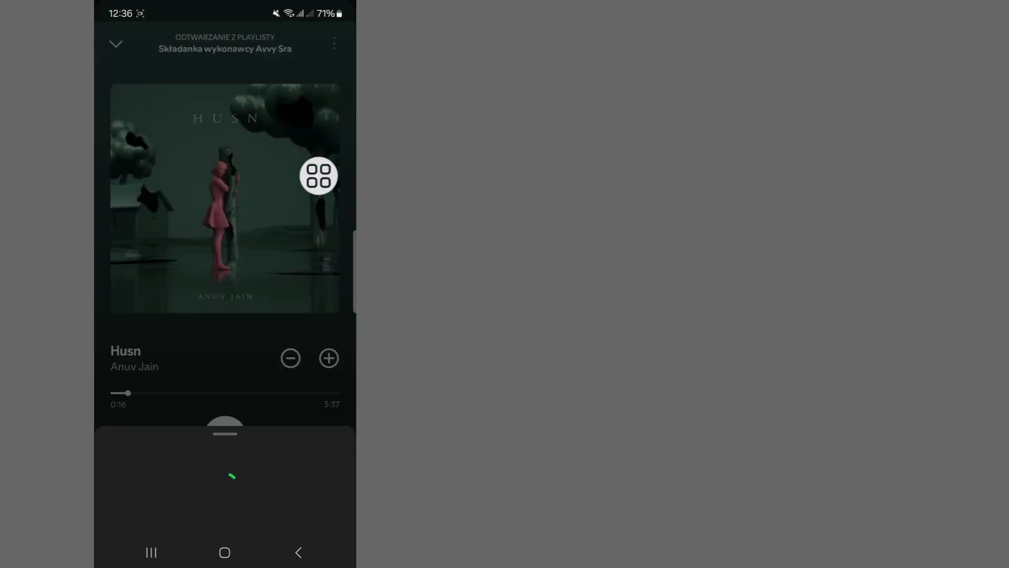
# Show Wyłącznik czasowy durations, 5 minutes to end of track, from Husn's options menu.
pyautogui.click(333, 44)
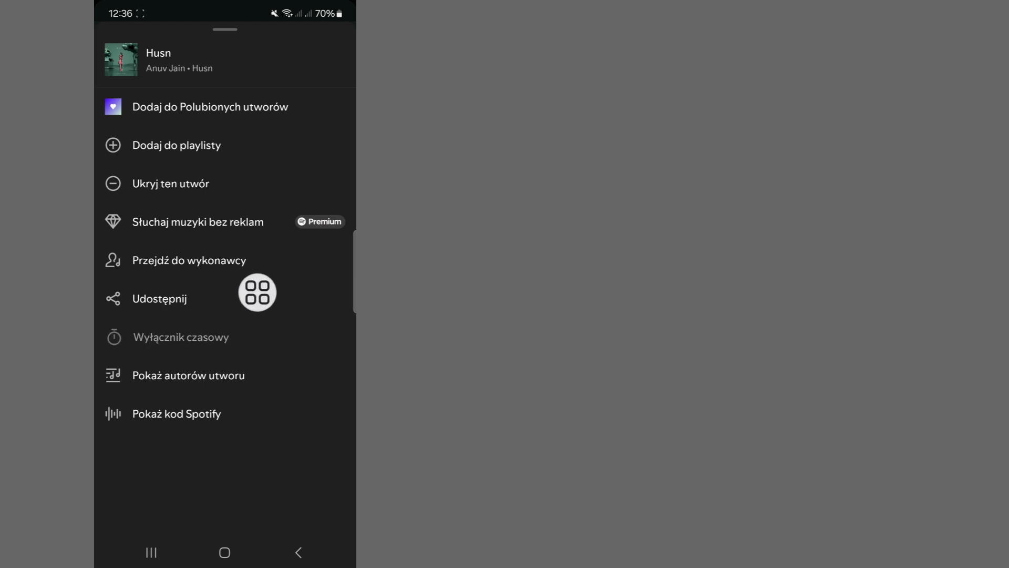
pyautogui.click(182, 336)
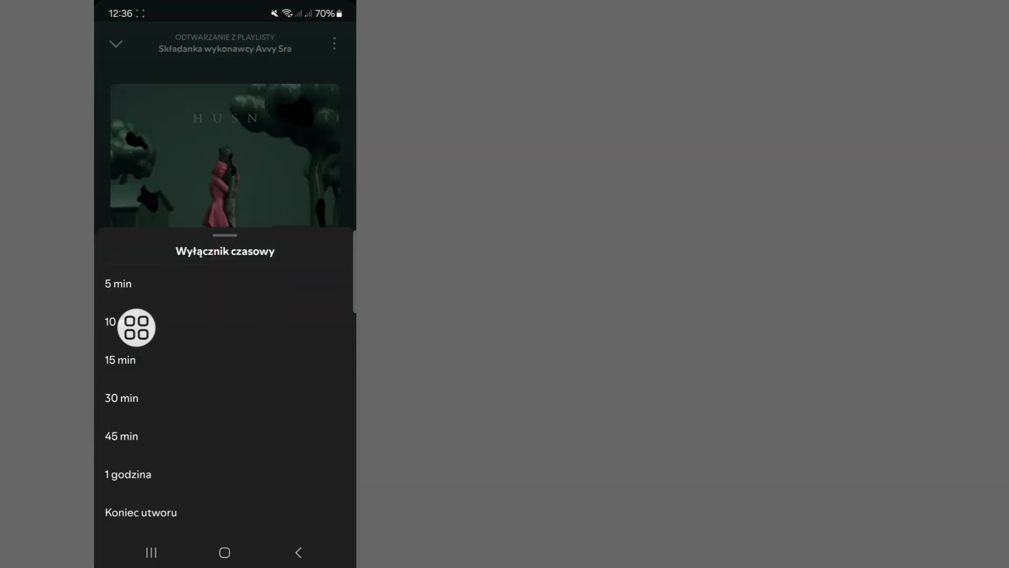